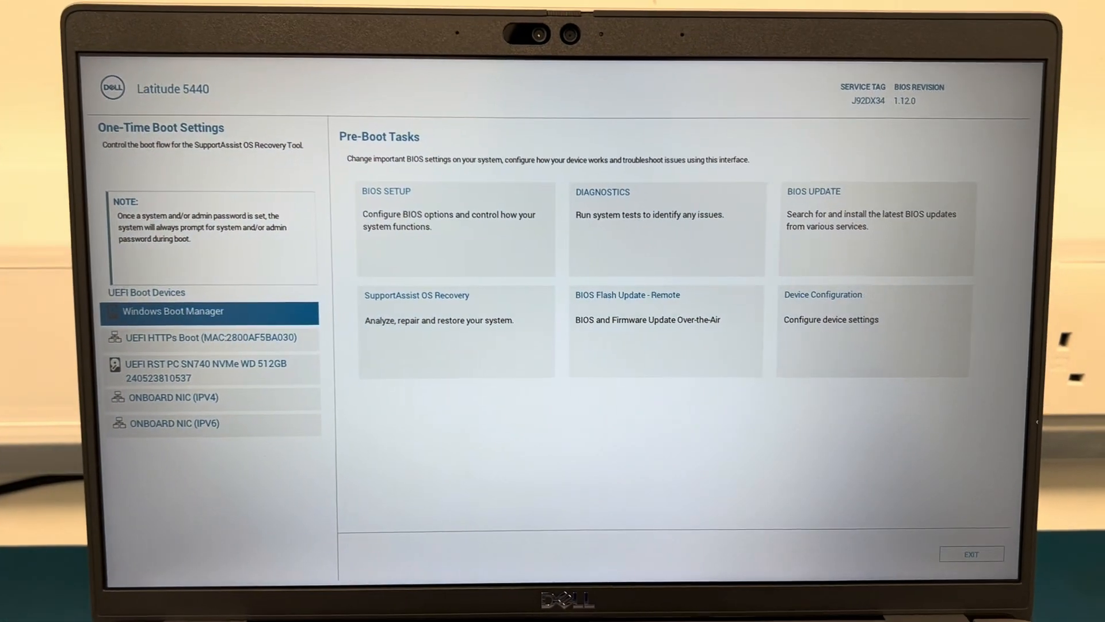
Enter BIOS Setup and go to the Storage page showing RAID On mode
click(211, 337)
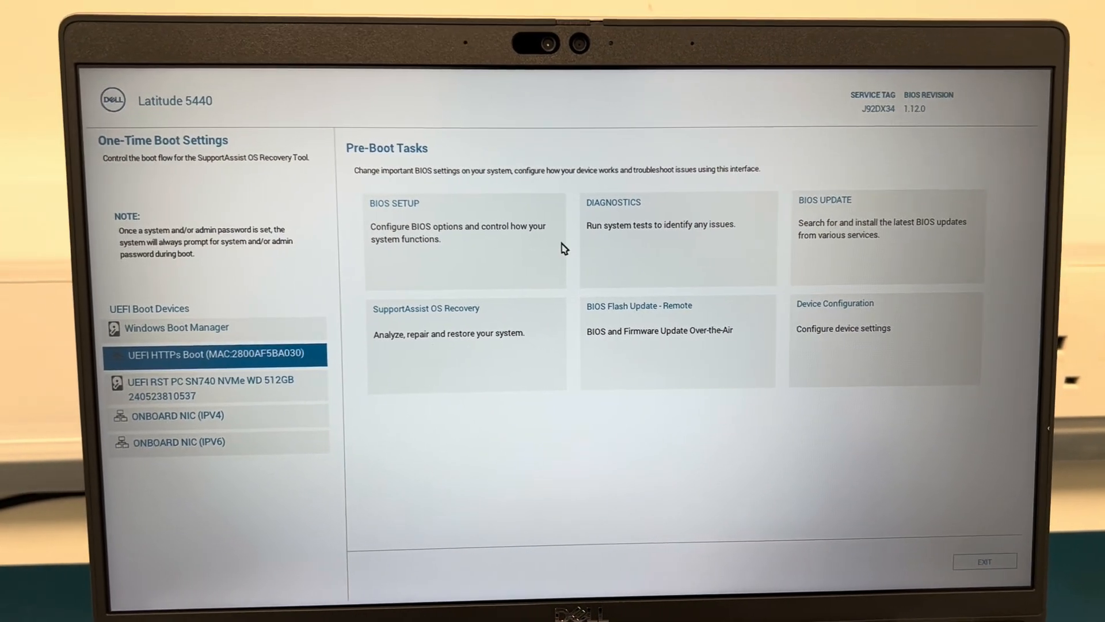
click(465, 247)
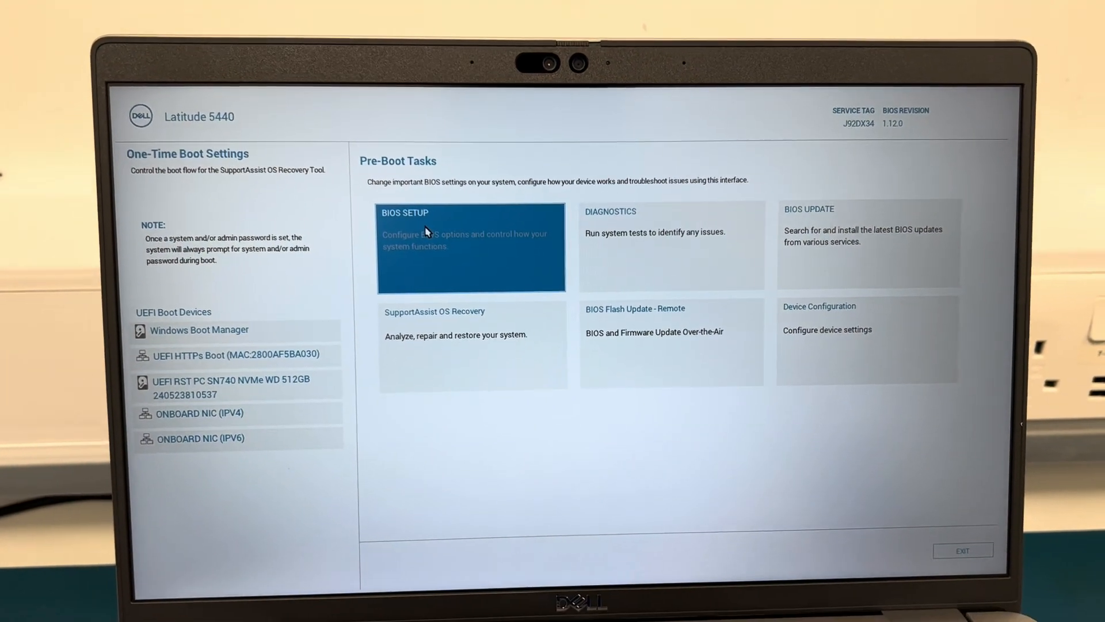
click(471, 248)
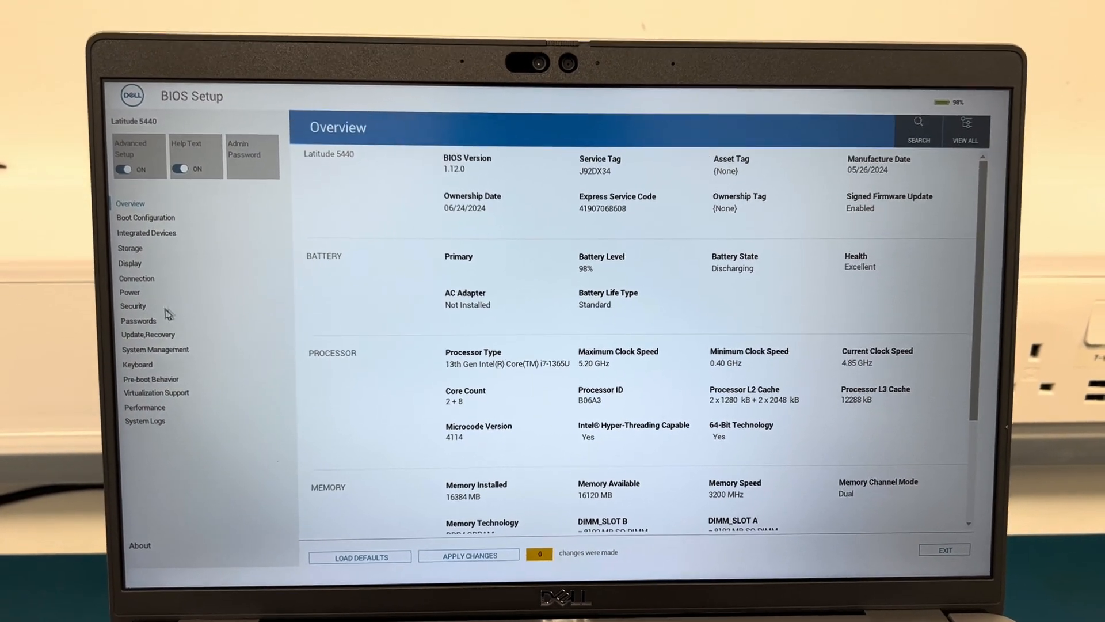
click(130, 247)
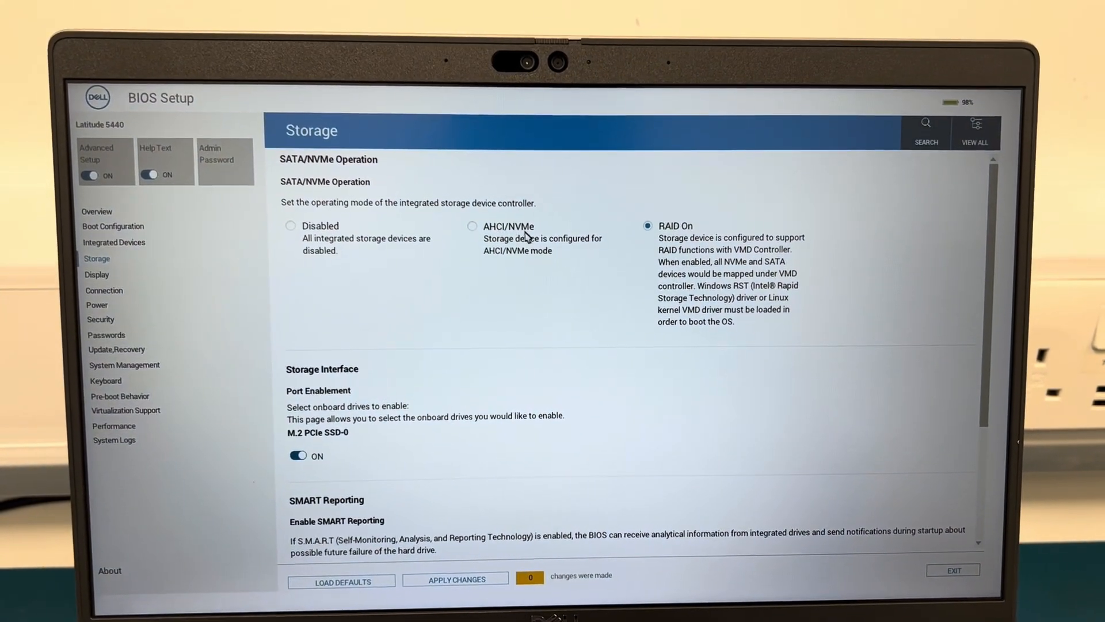
Select AHCI/NVMe under SATA/NVMe Operation and confirm the Yes warning
click(472, 226)
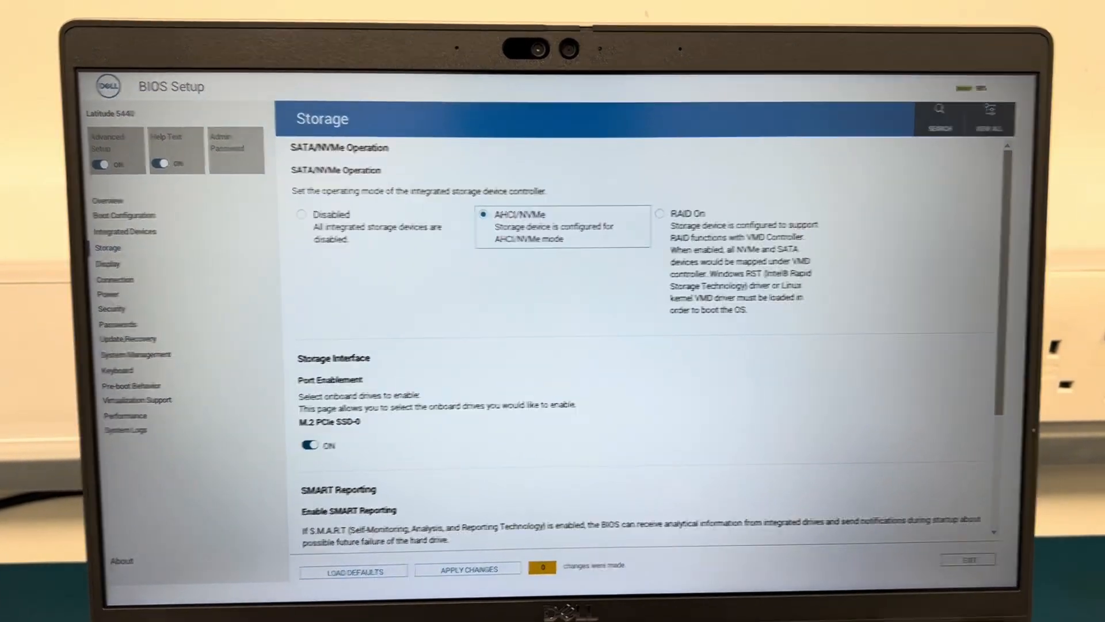
click(660, 213)
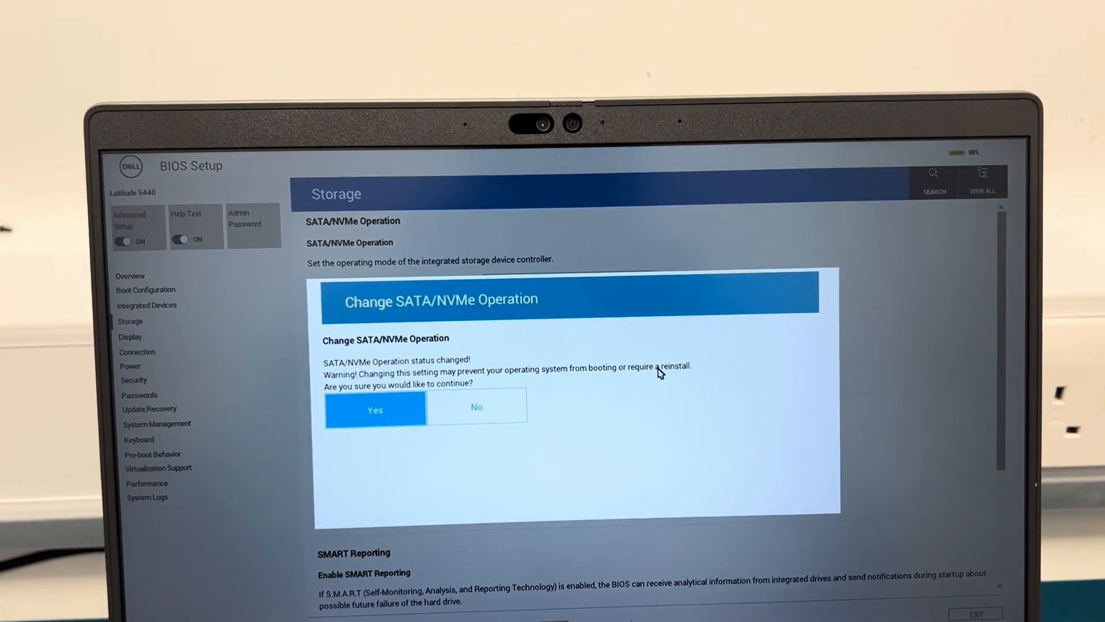
click(374, 409)
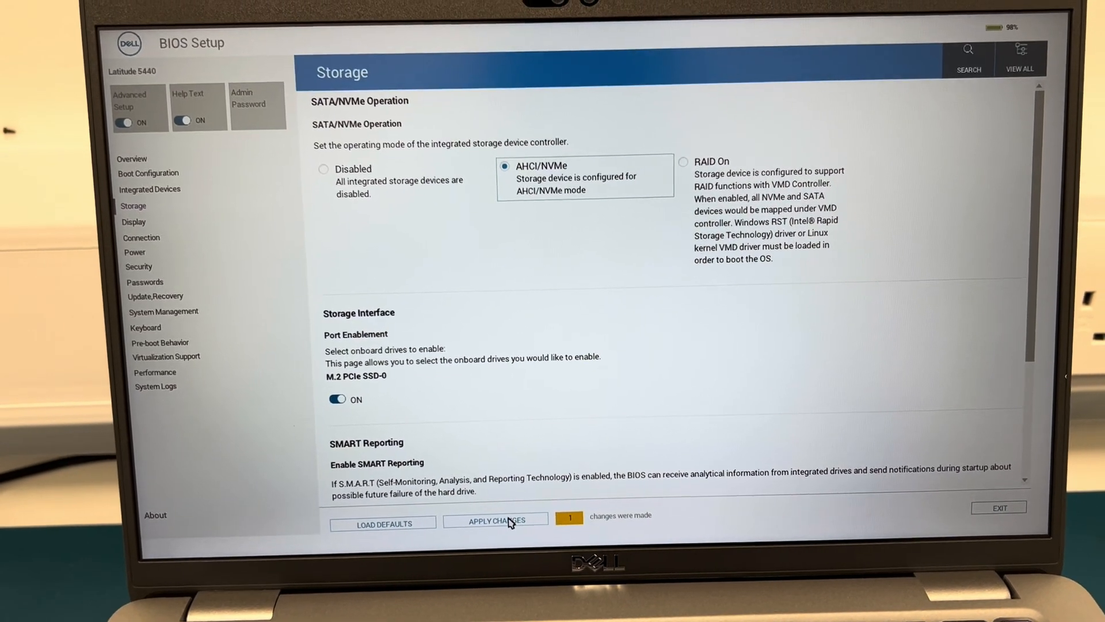
Apply the pending AHCI/NVMe change and confirm with OK
click(495, 522)
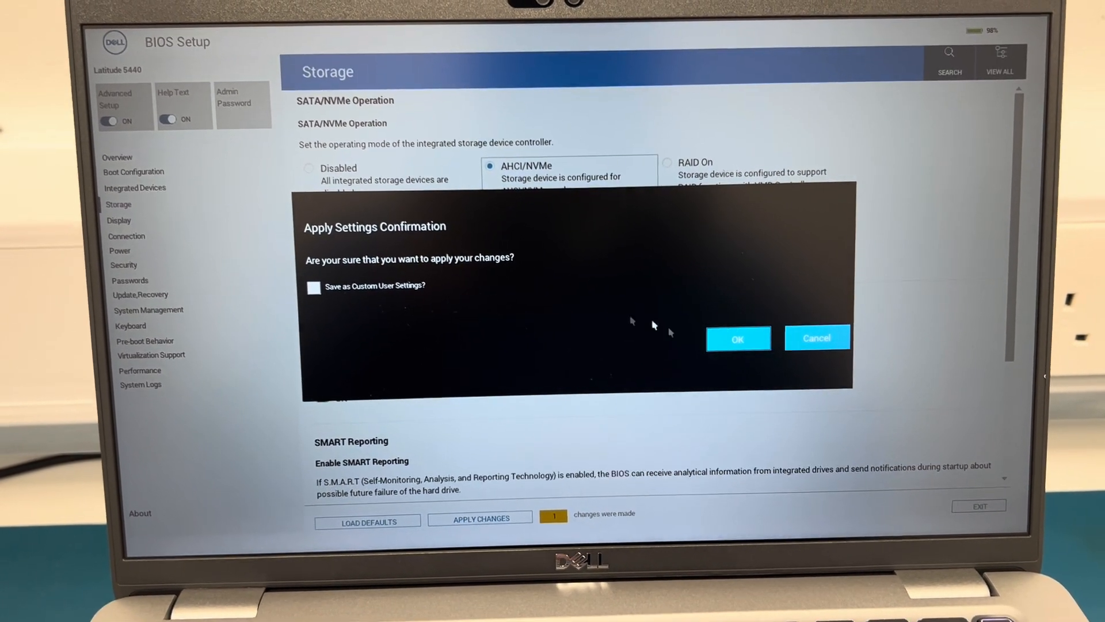
click(738, 338)
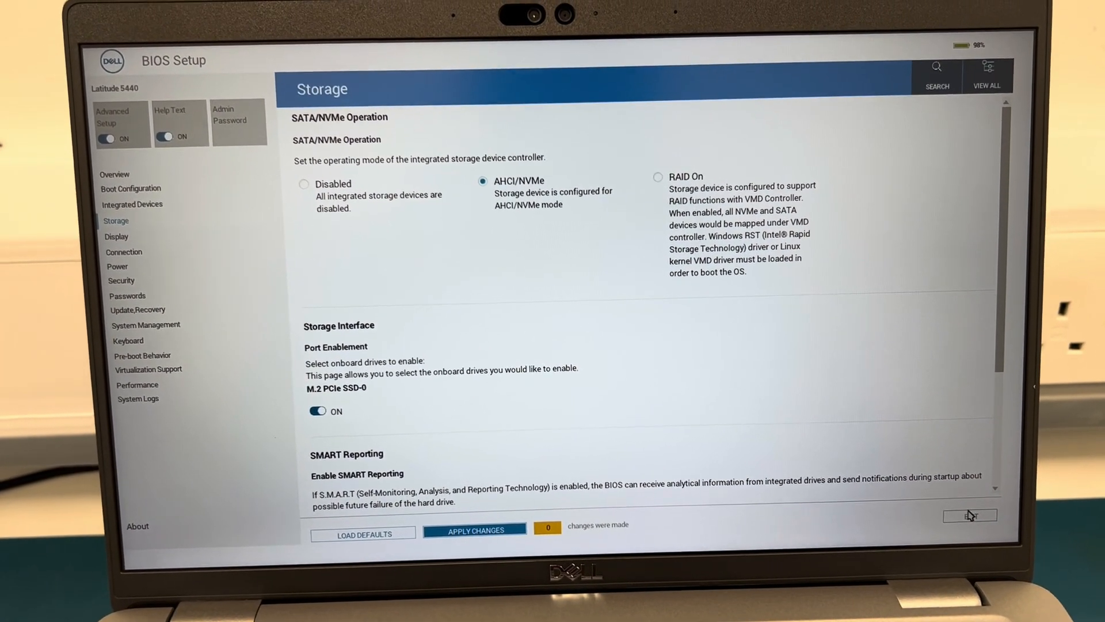
Exit BIOS Setup so the laptop reboots to the Dell SafeBIOS logo
click(970, 515)
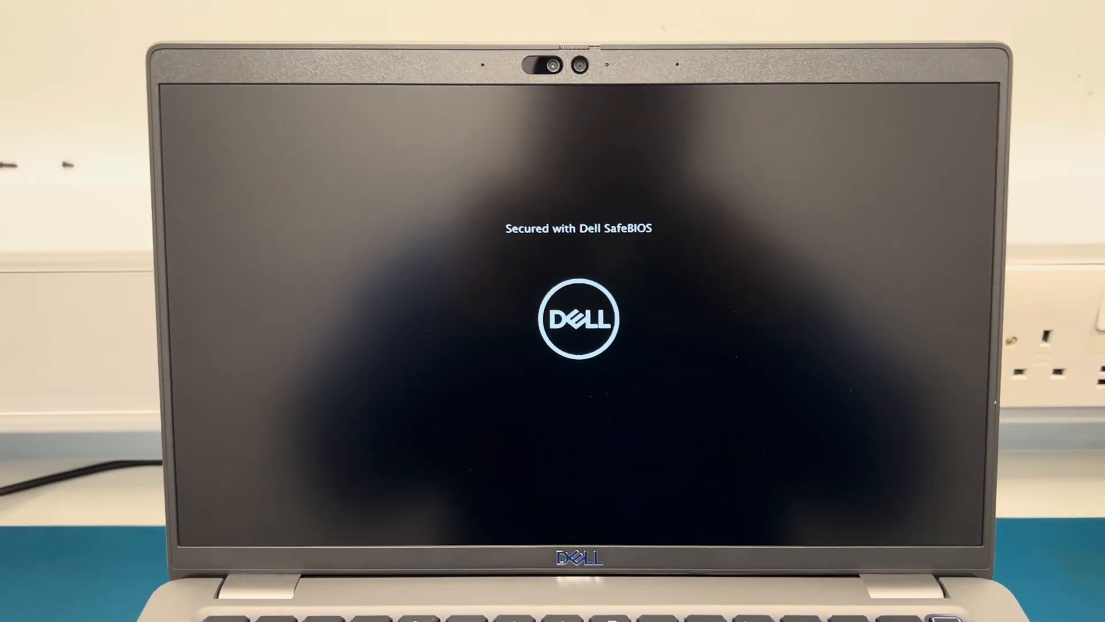